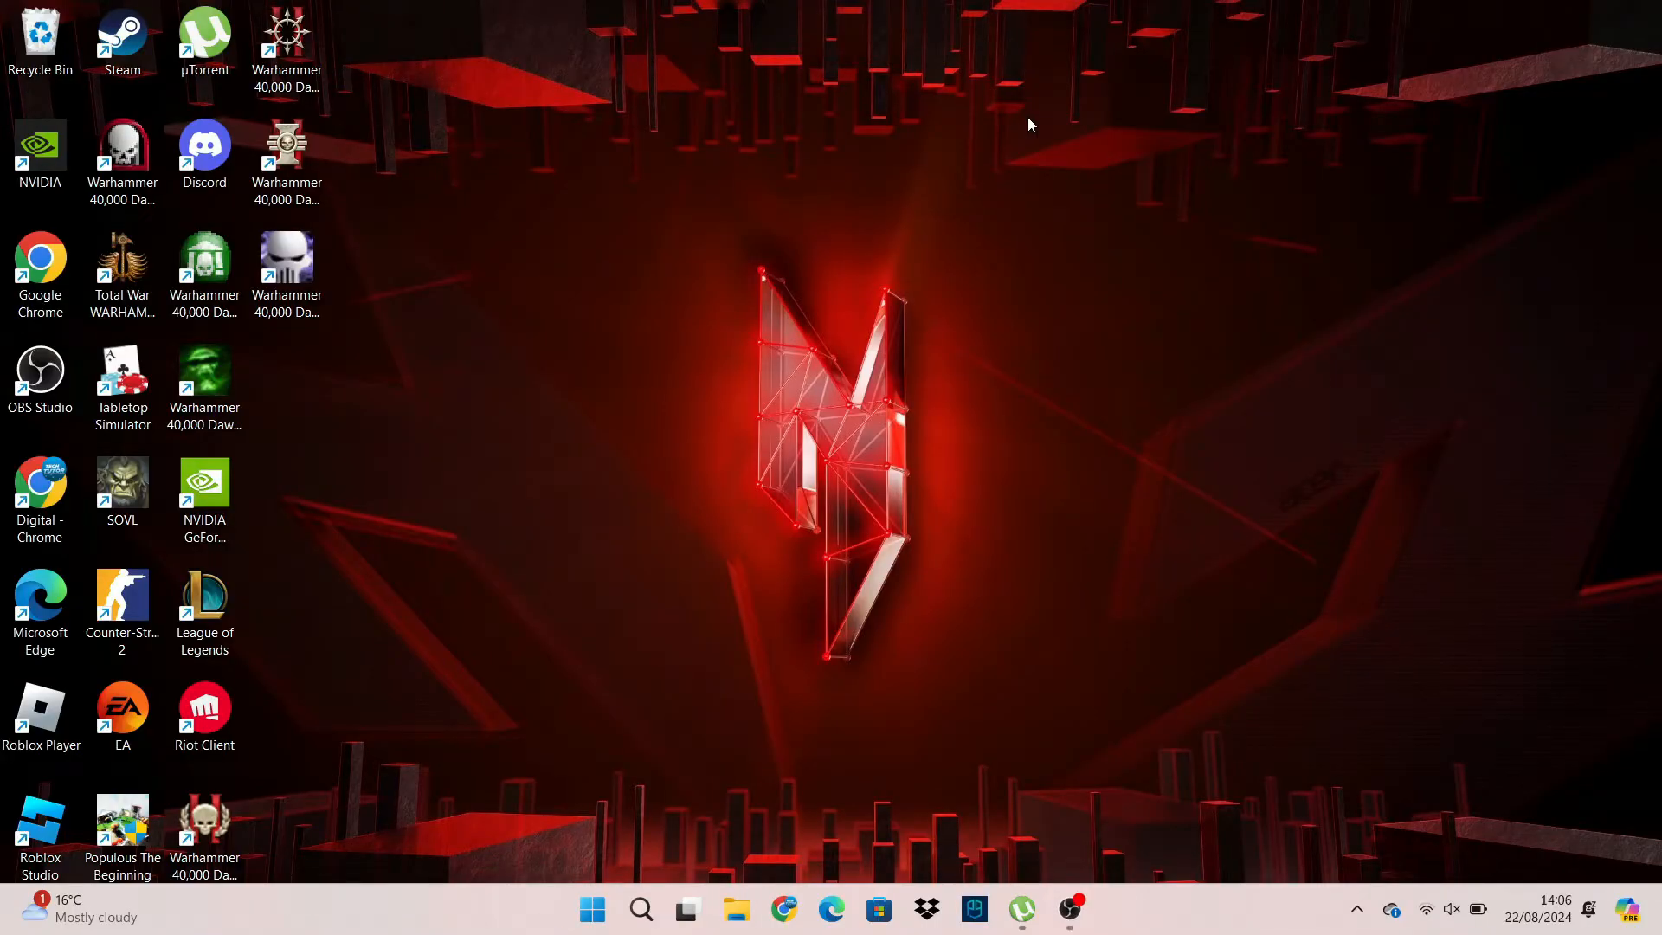
mouse_move(335, 458)
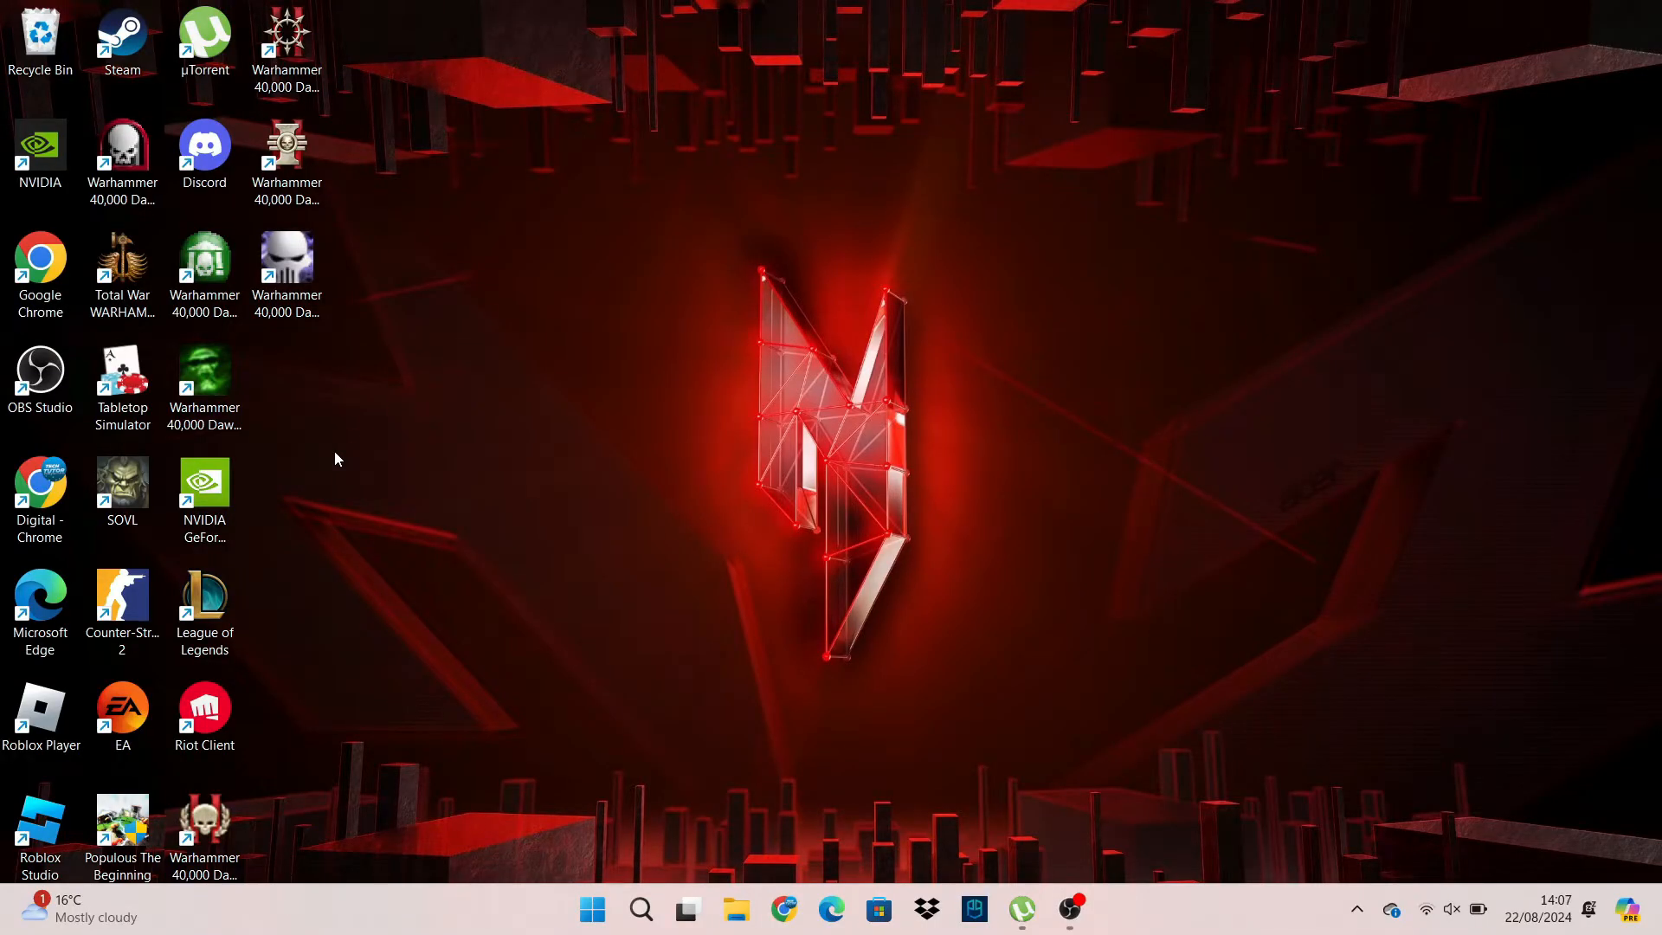
Open the League of Legends shortcut's file location to show the Riot Client folder.
left_click(203, 605)
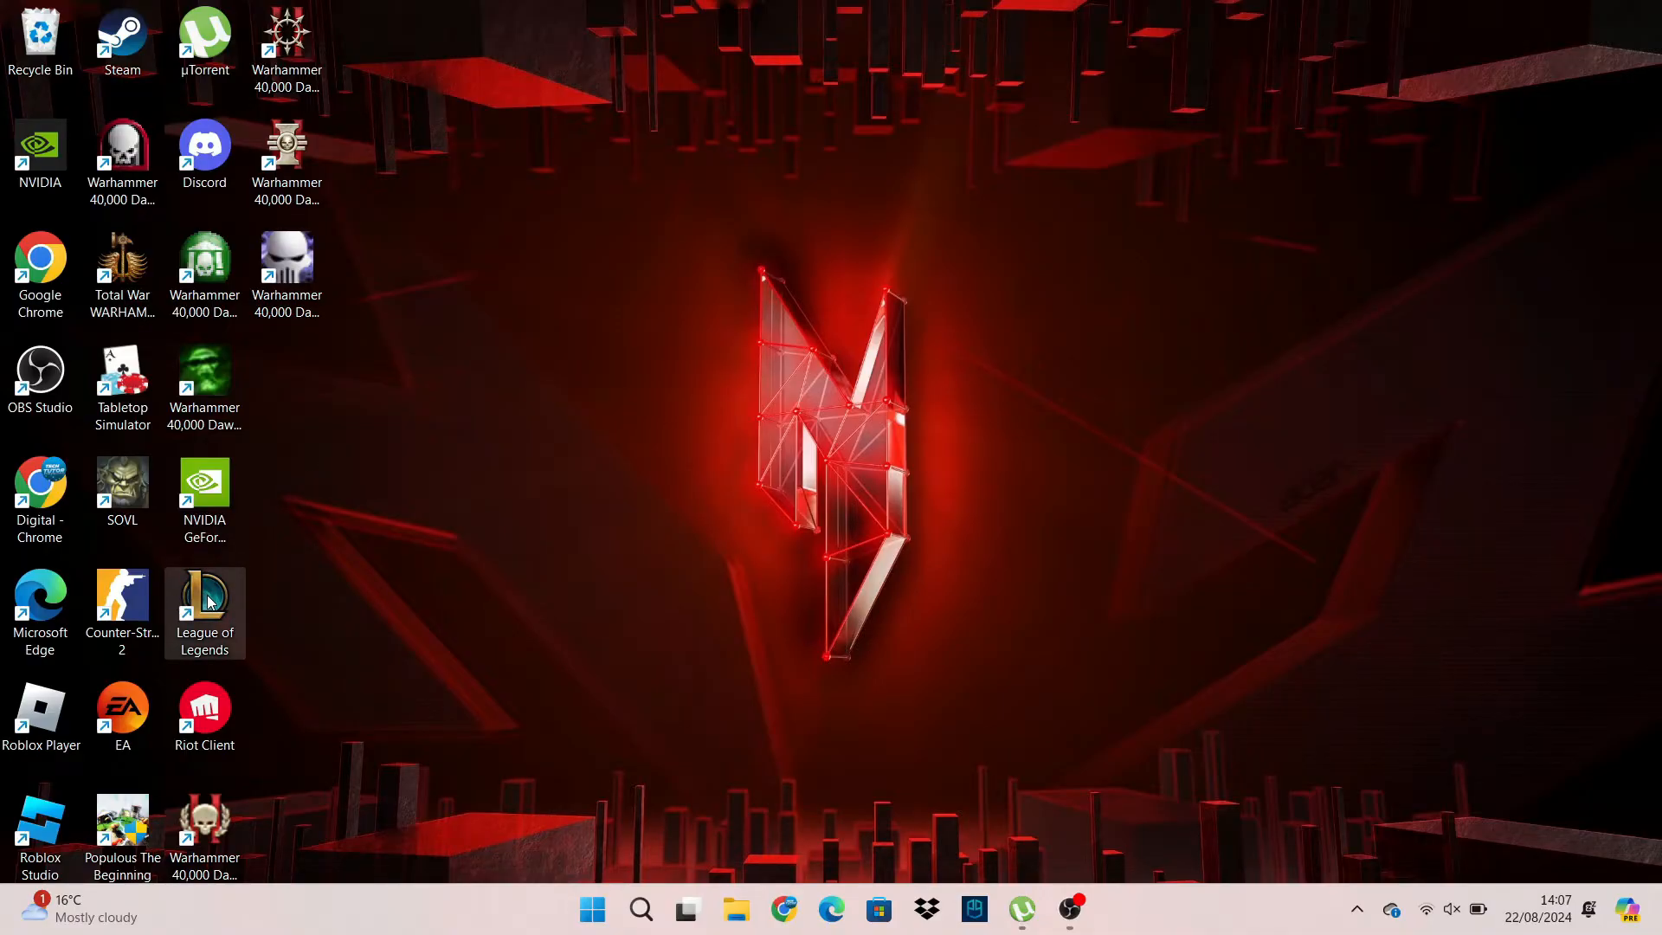
right_click(204, 612)
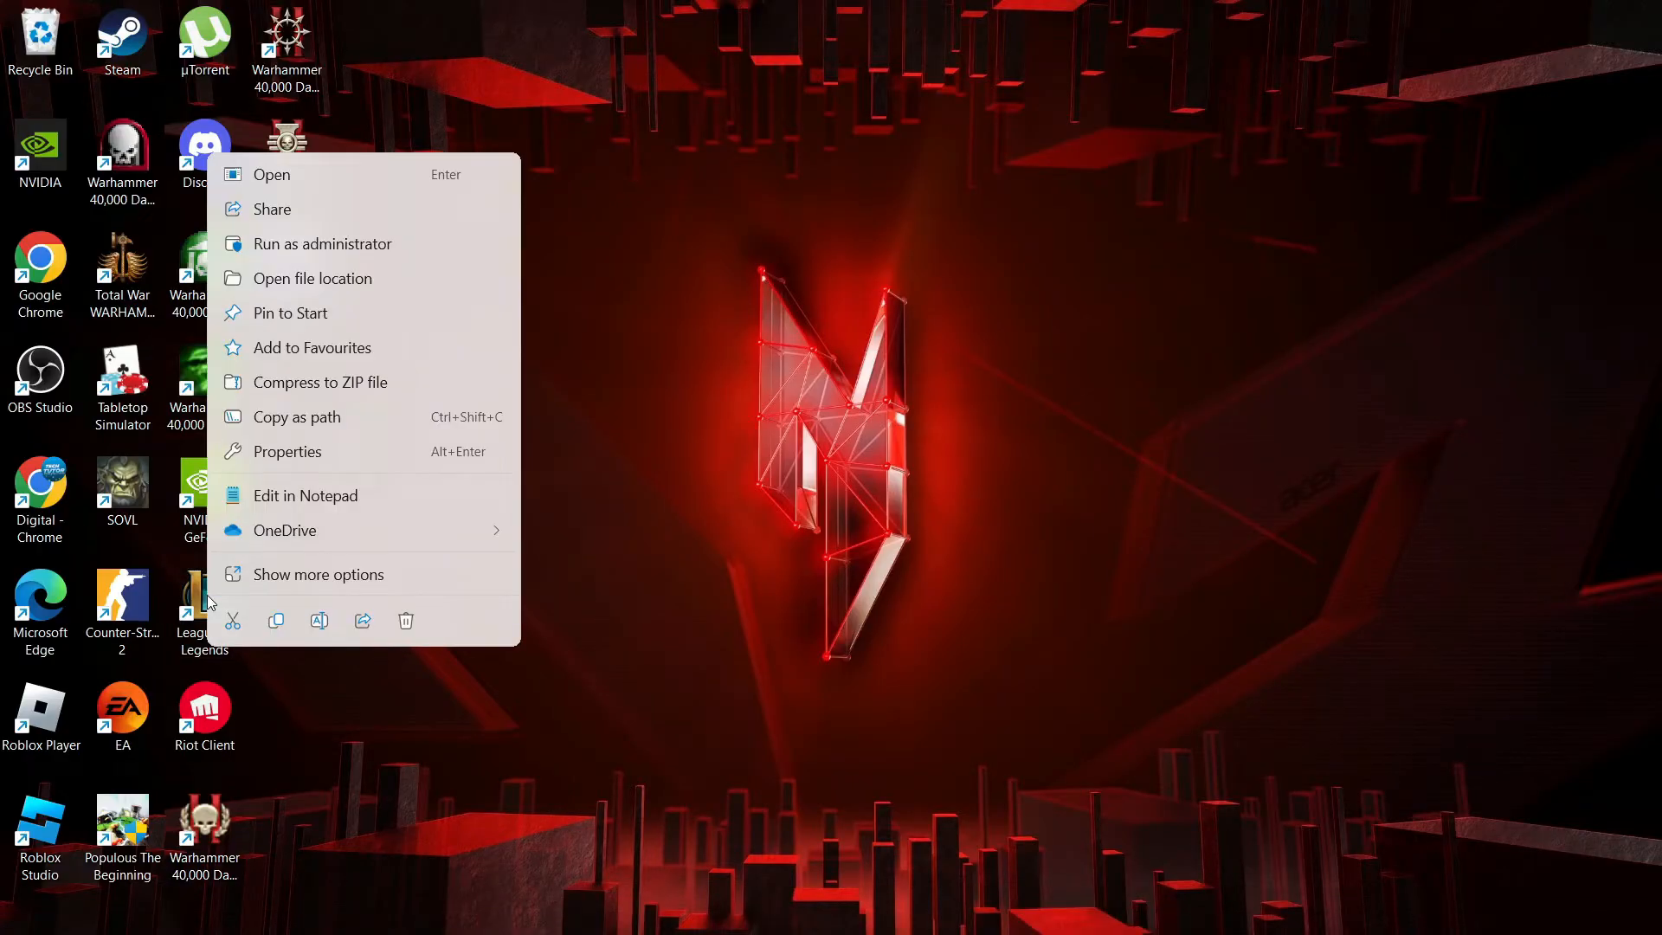
mouse_move(314, 278)
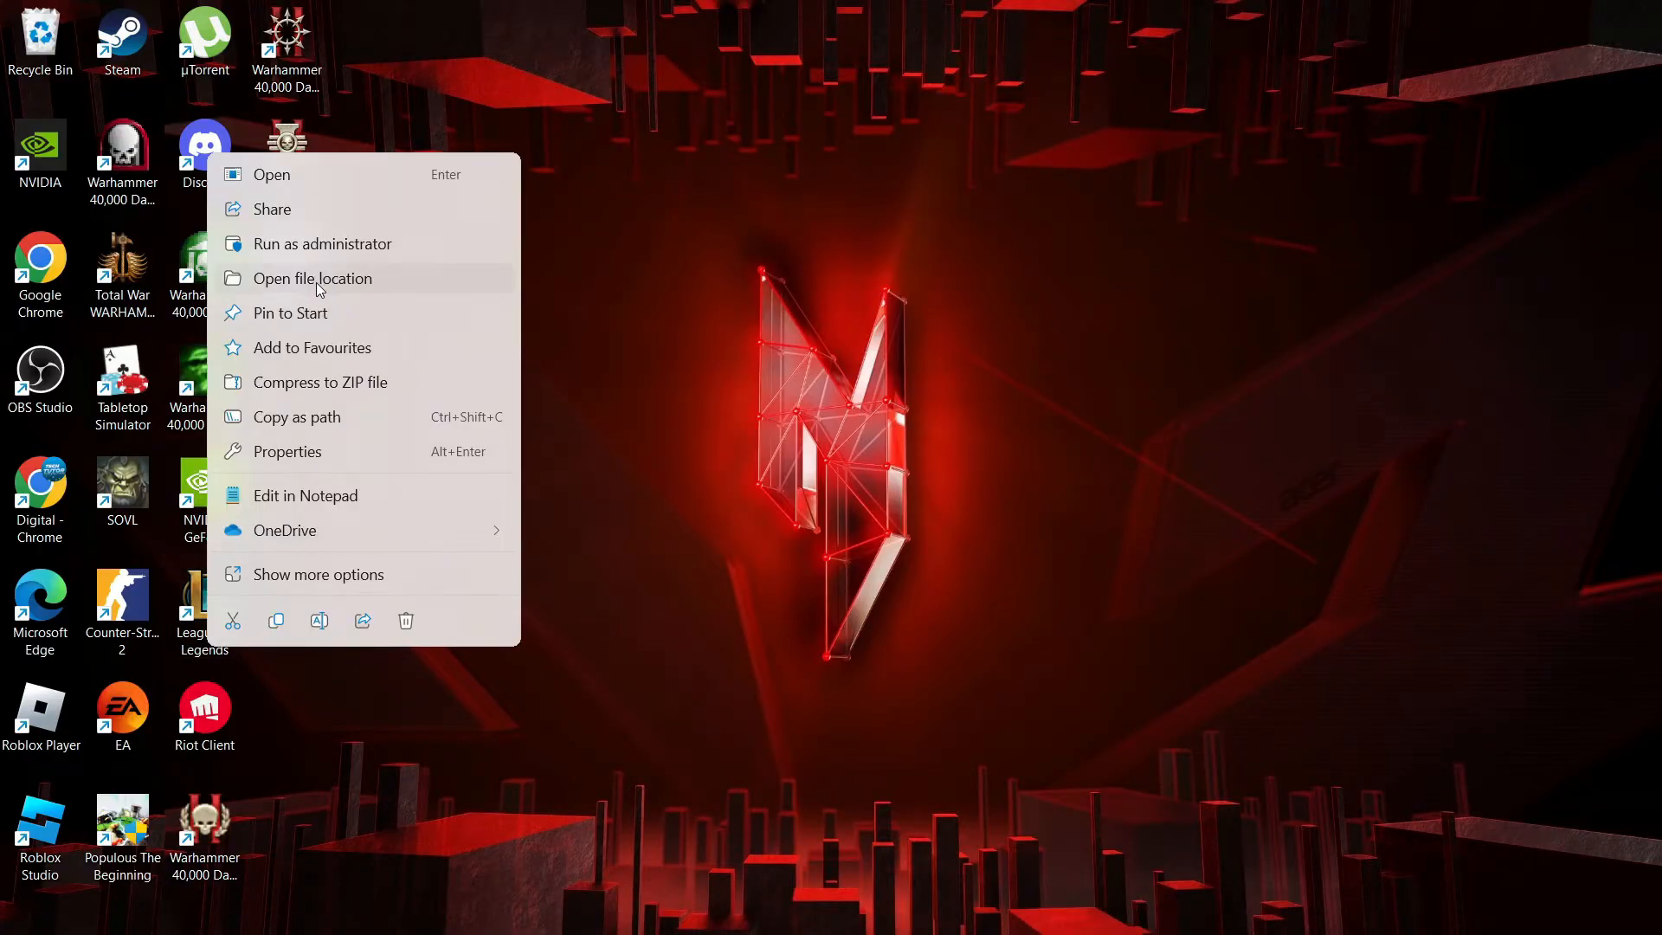
left_click(313, 278)
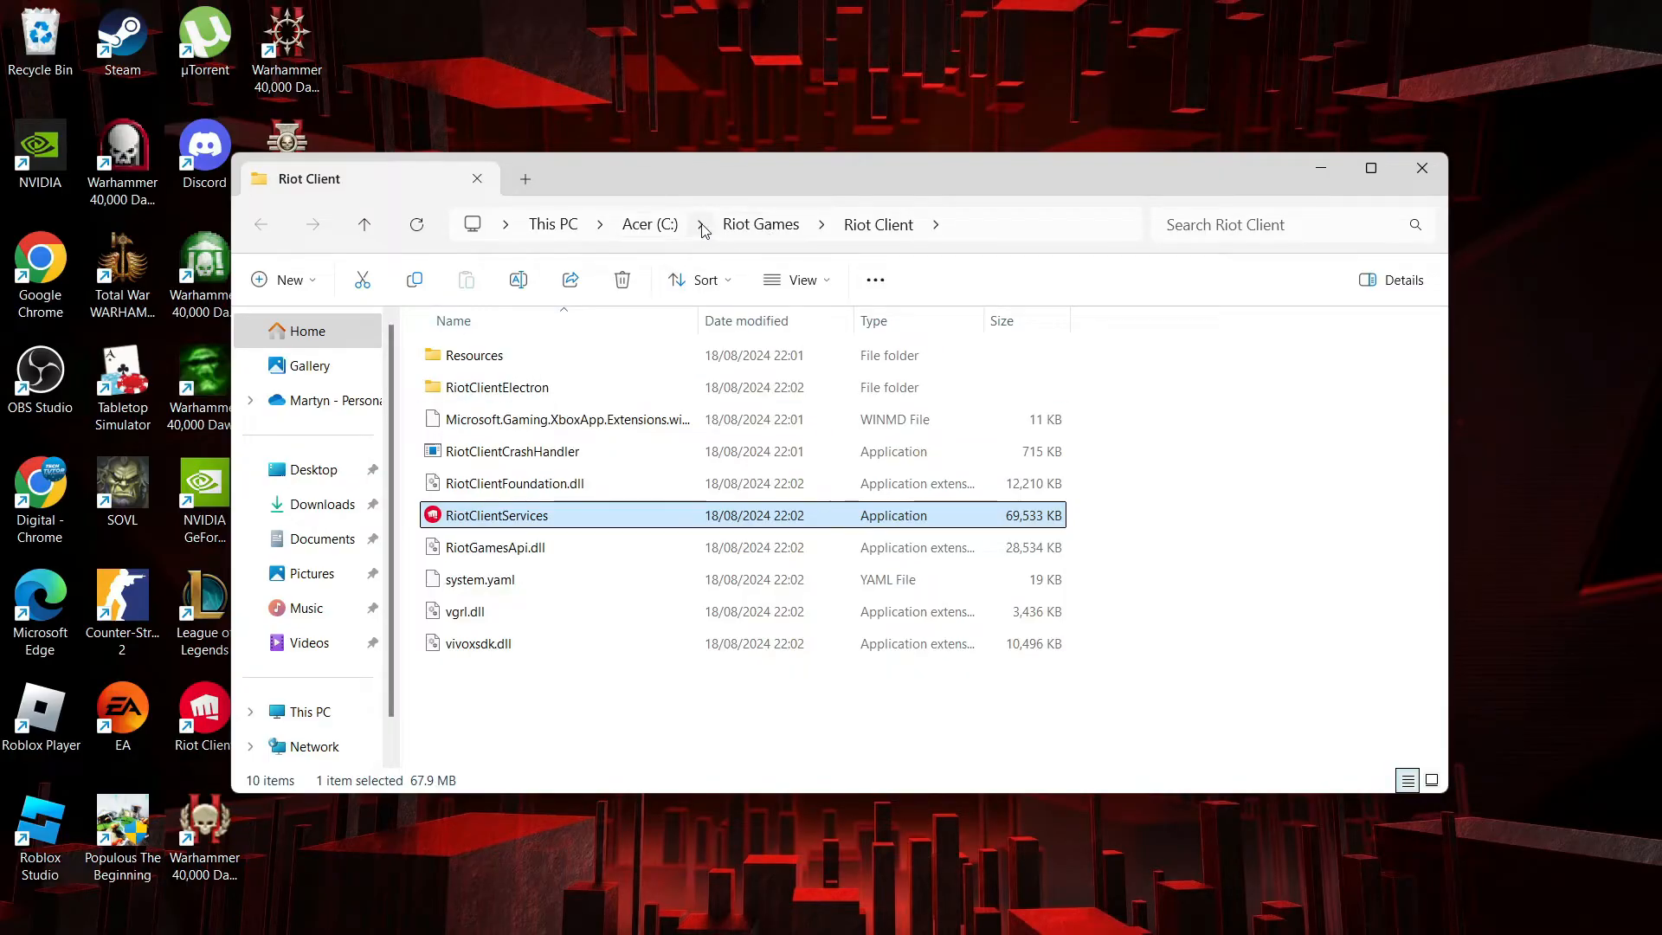
Go from Riot Games into League of Legends and select the Config and DATA folders.
left_click(761, 224)
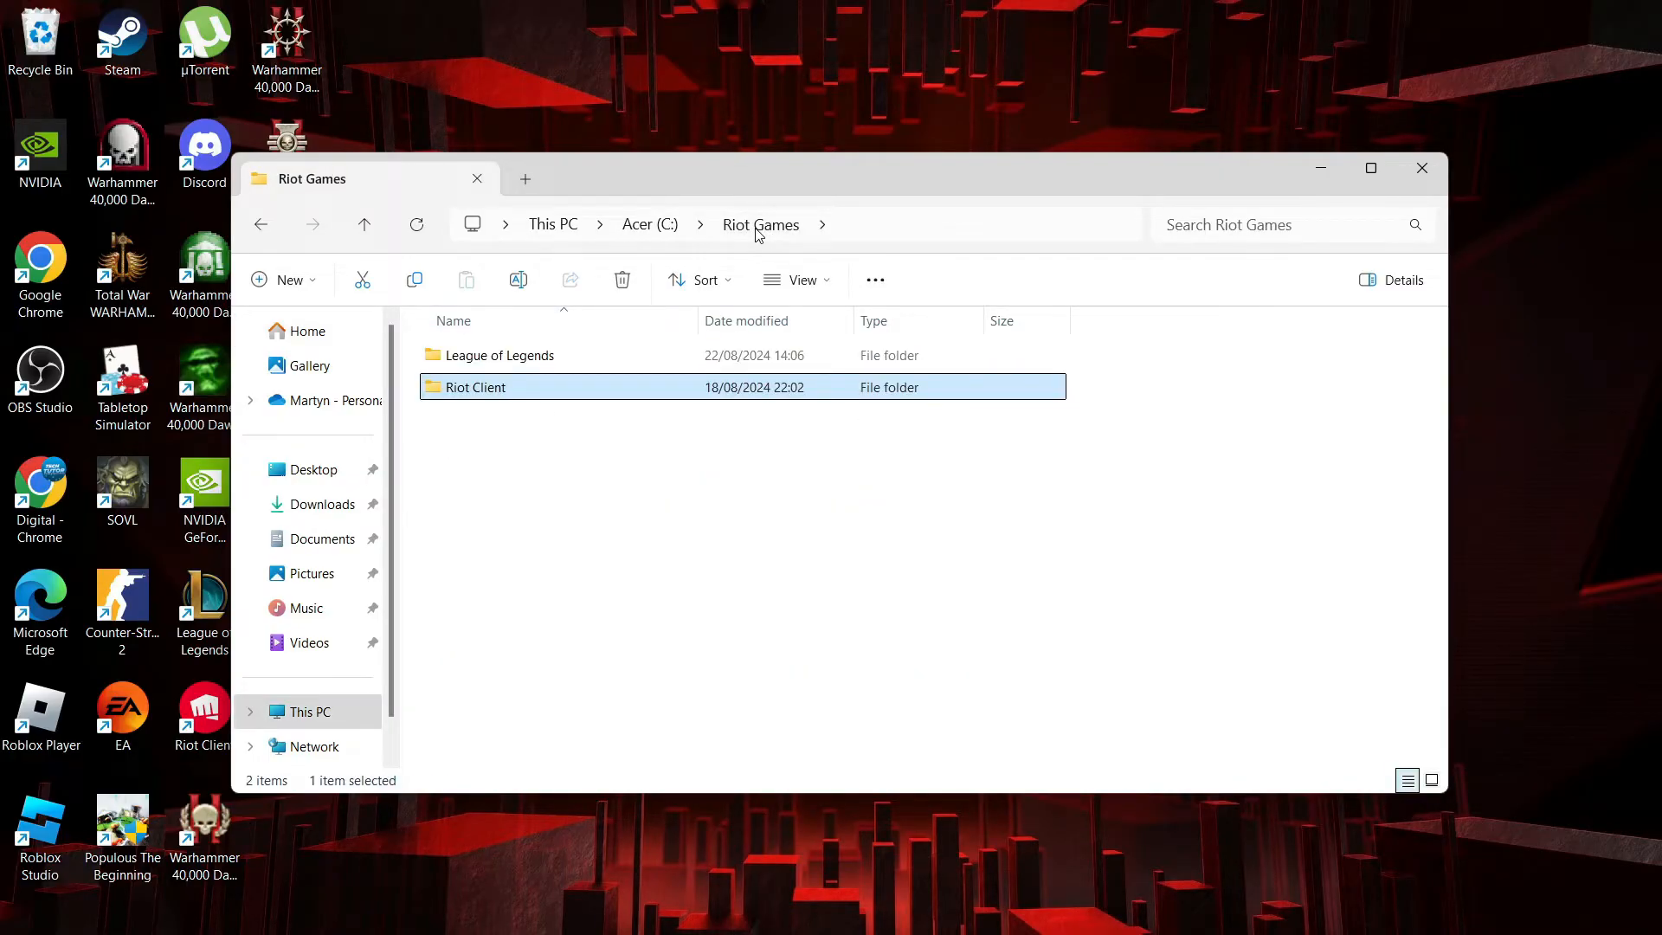
mouse_move(508, 354)
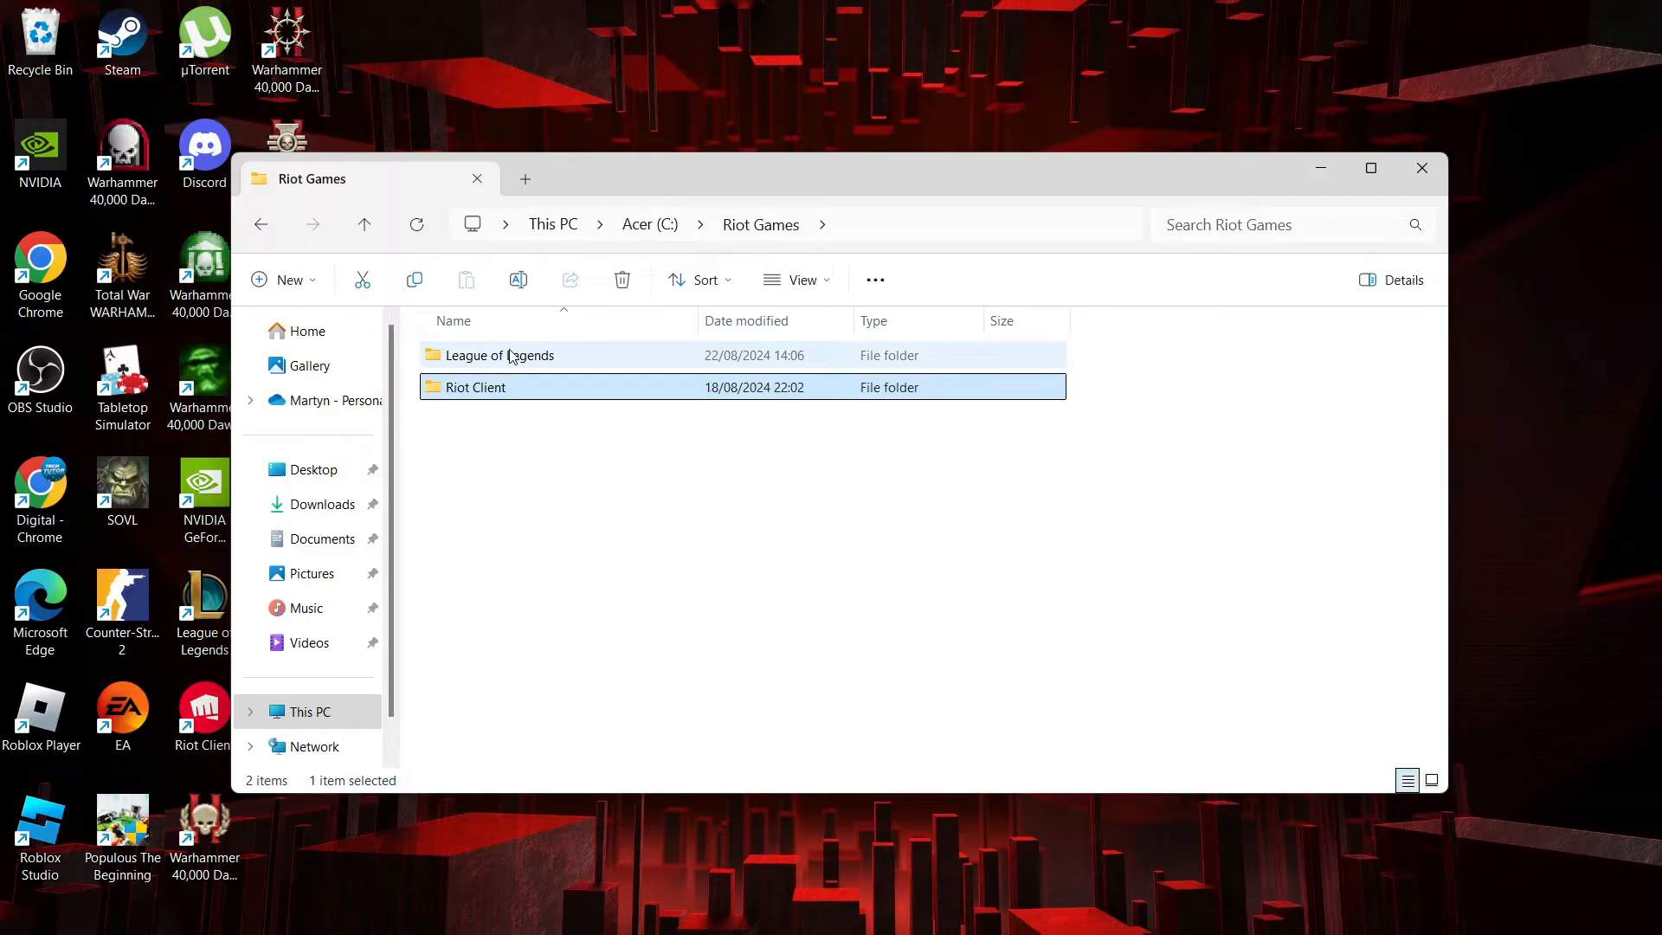
double_click(500, 355)
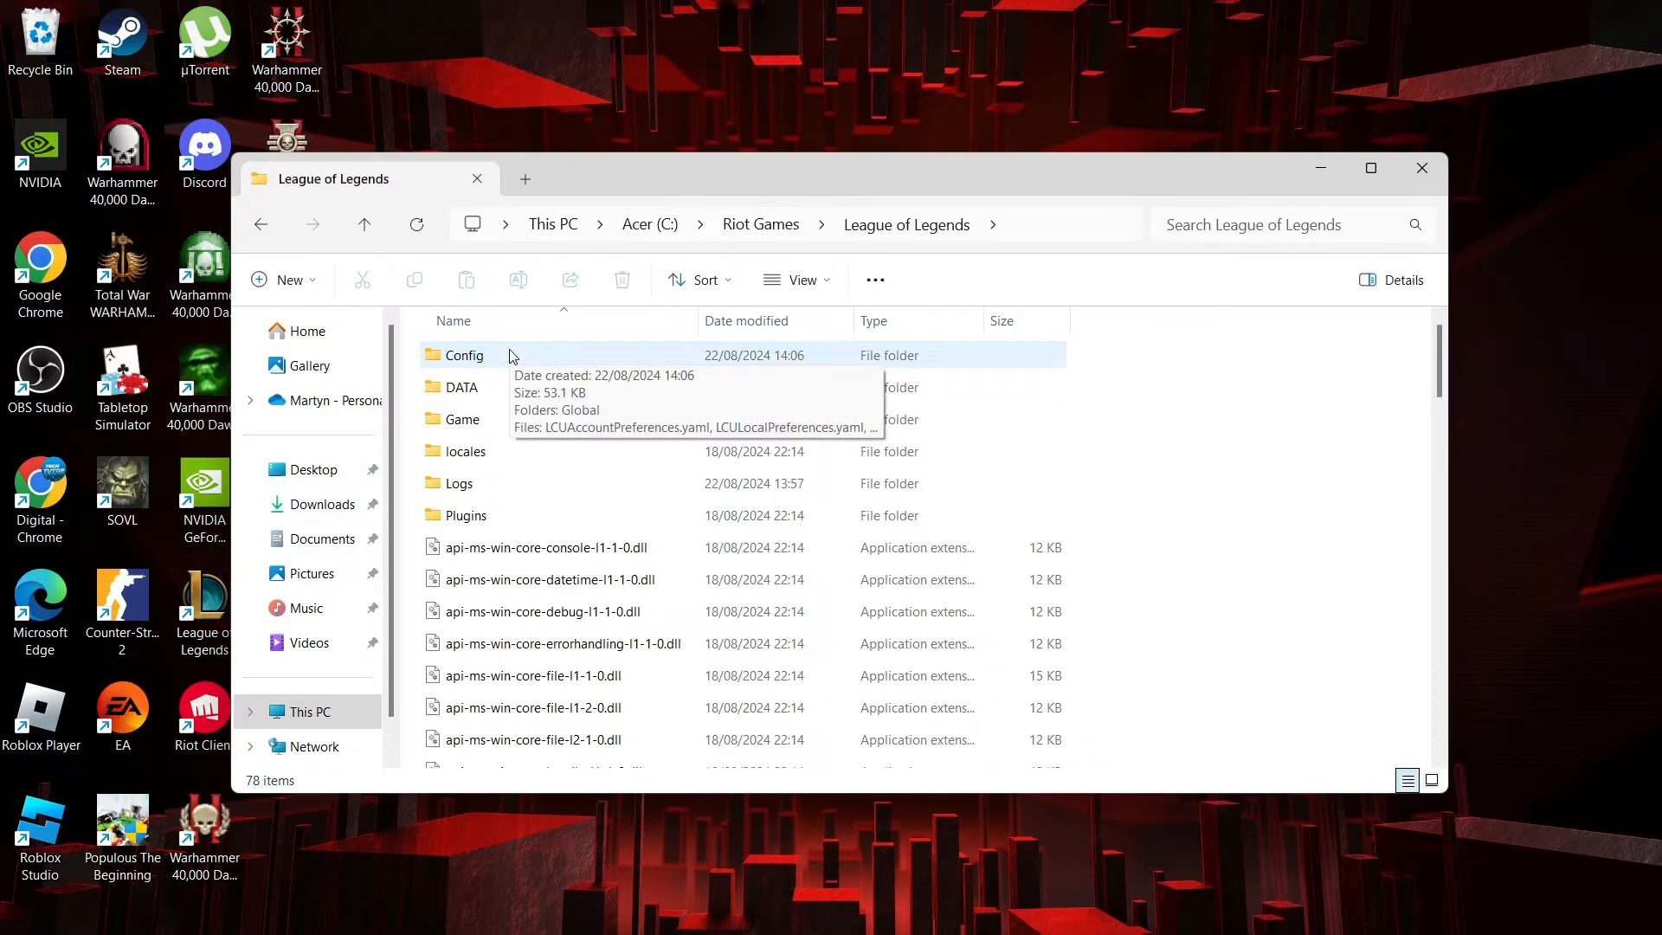
left_click(463, 355)
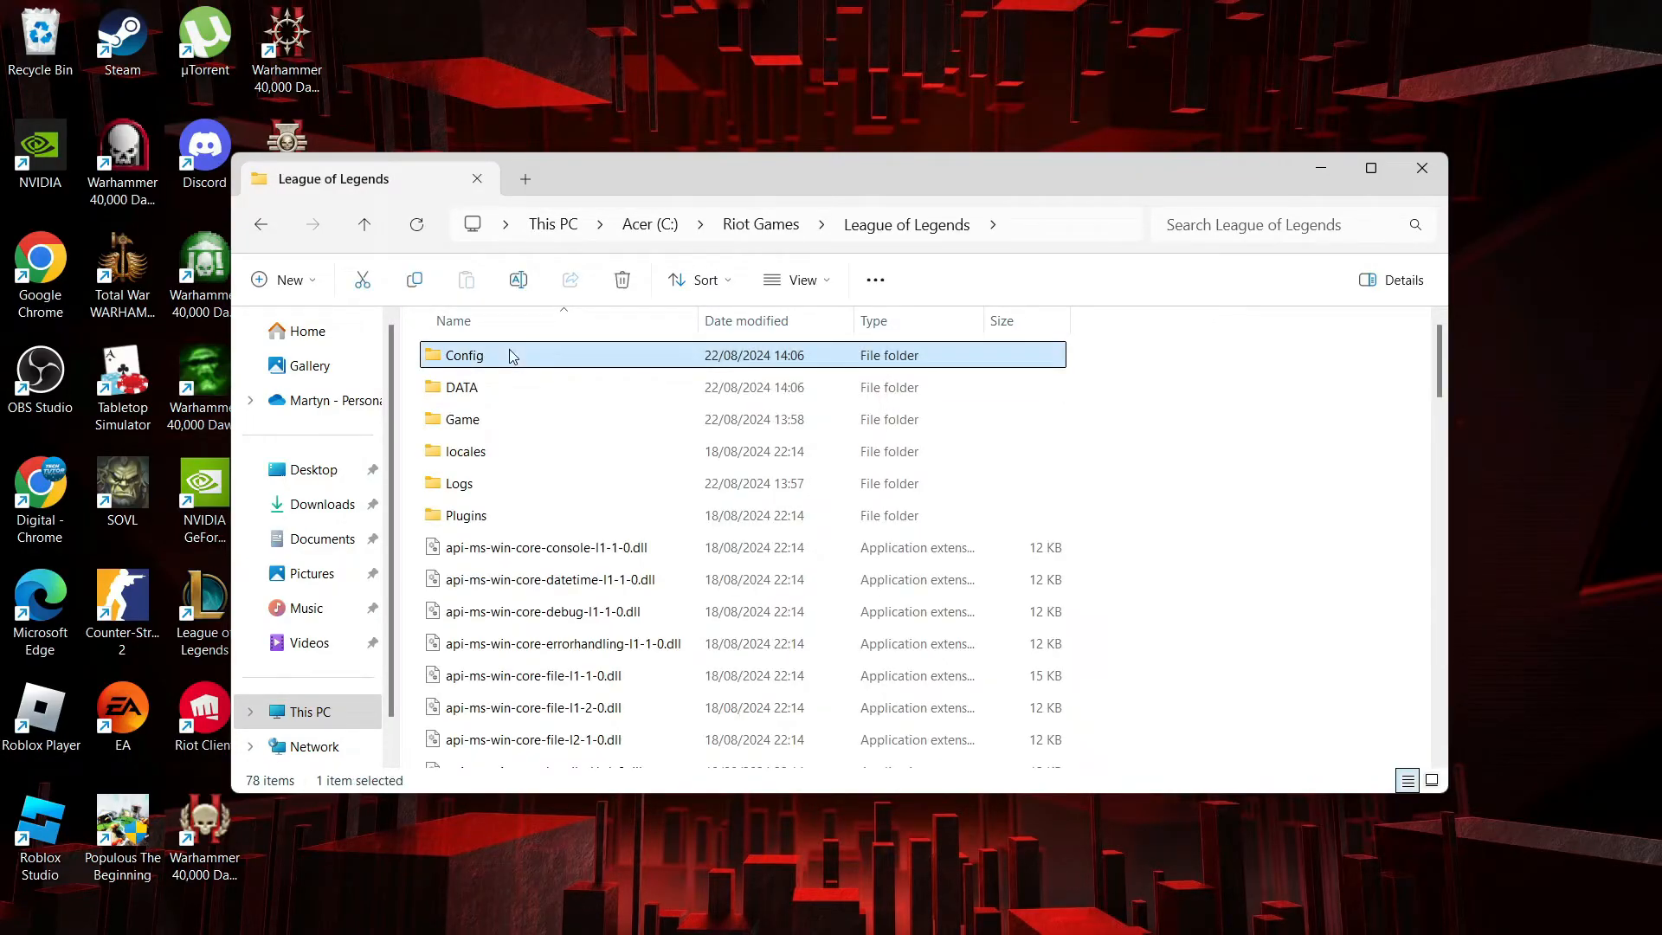
left_click(462, 387)
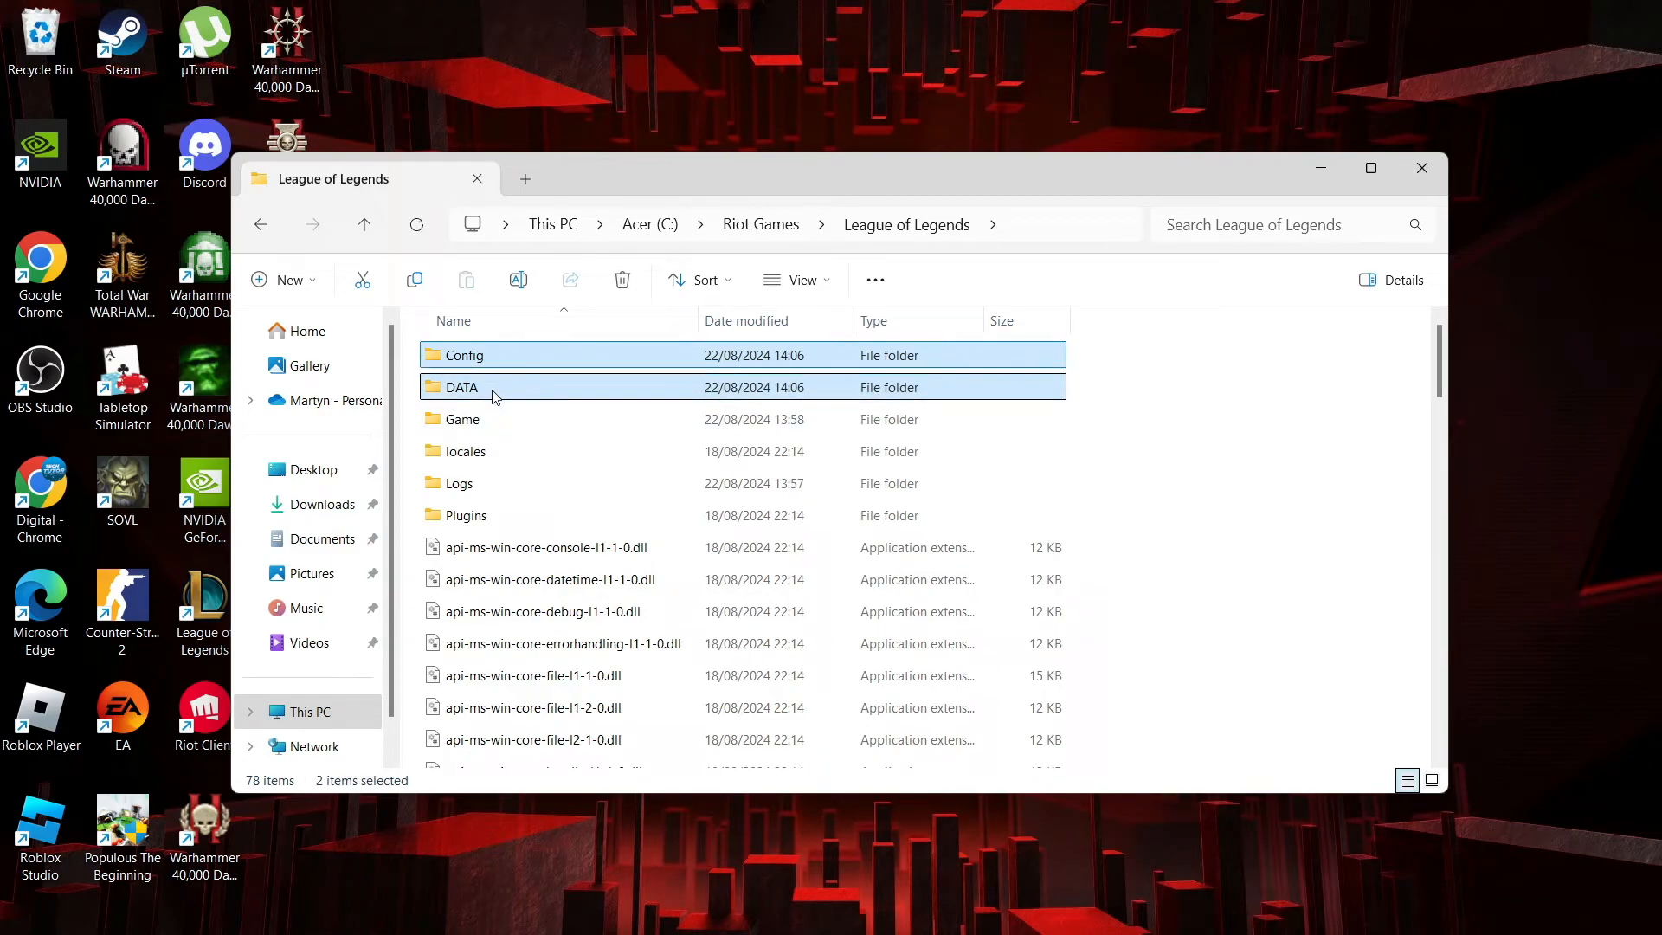
left_click(622, 280)
type("techtut")
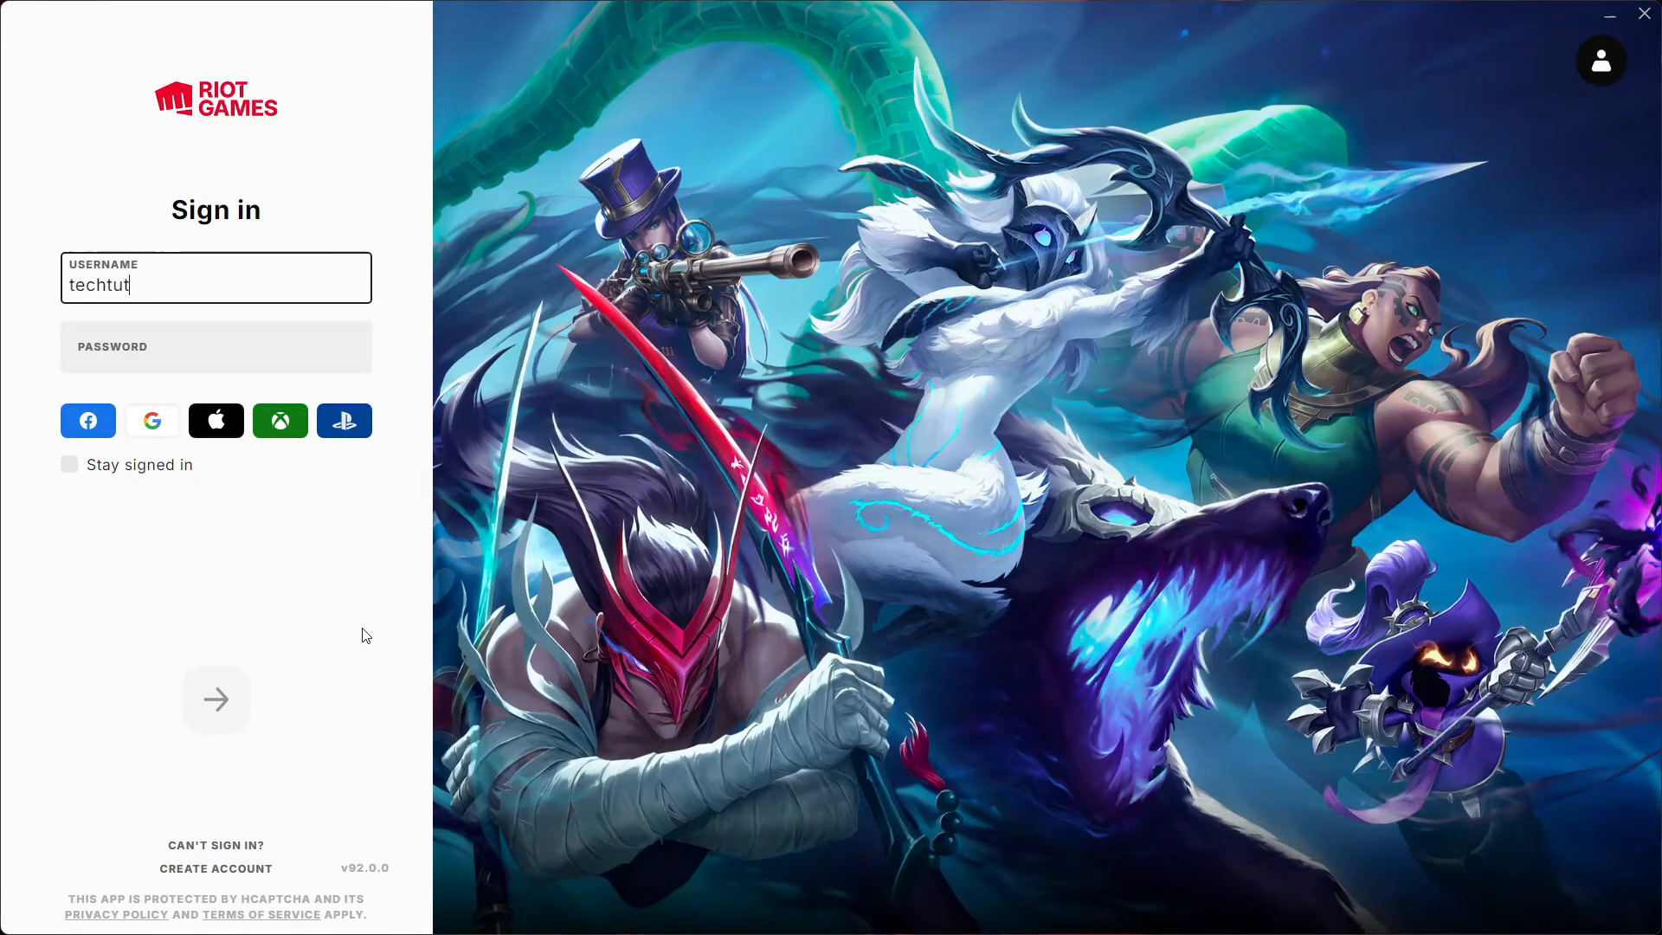
type("oryt")
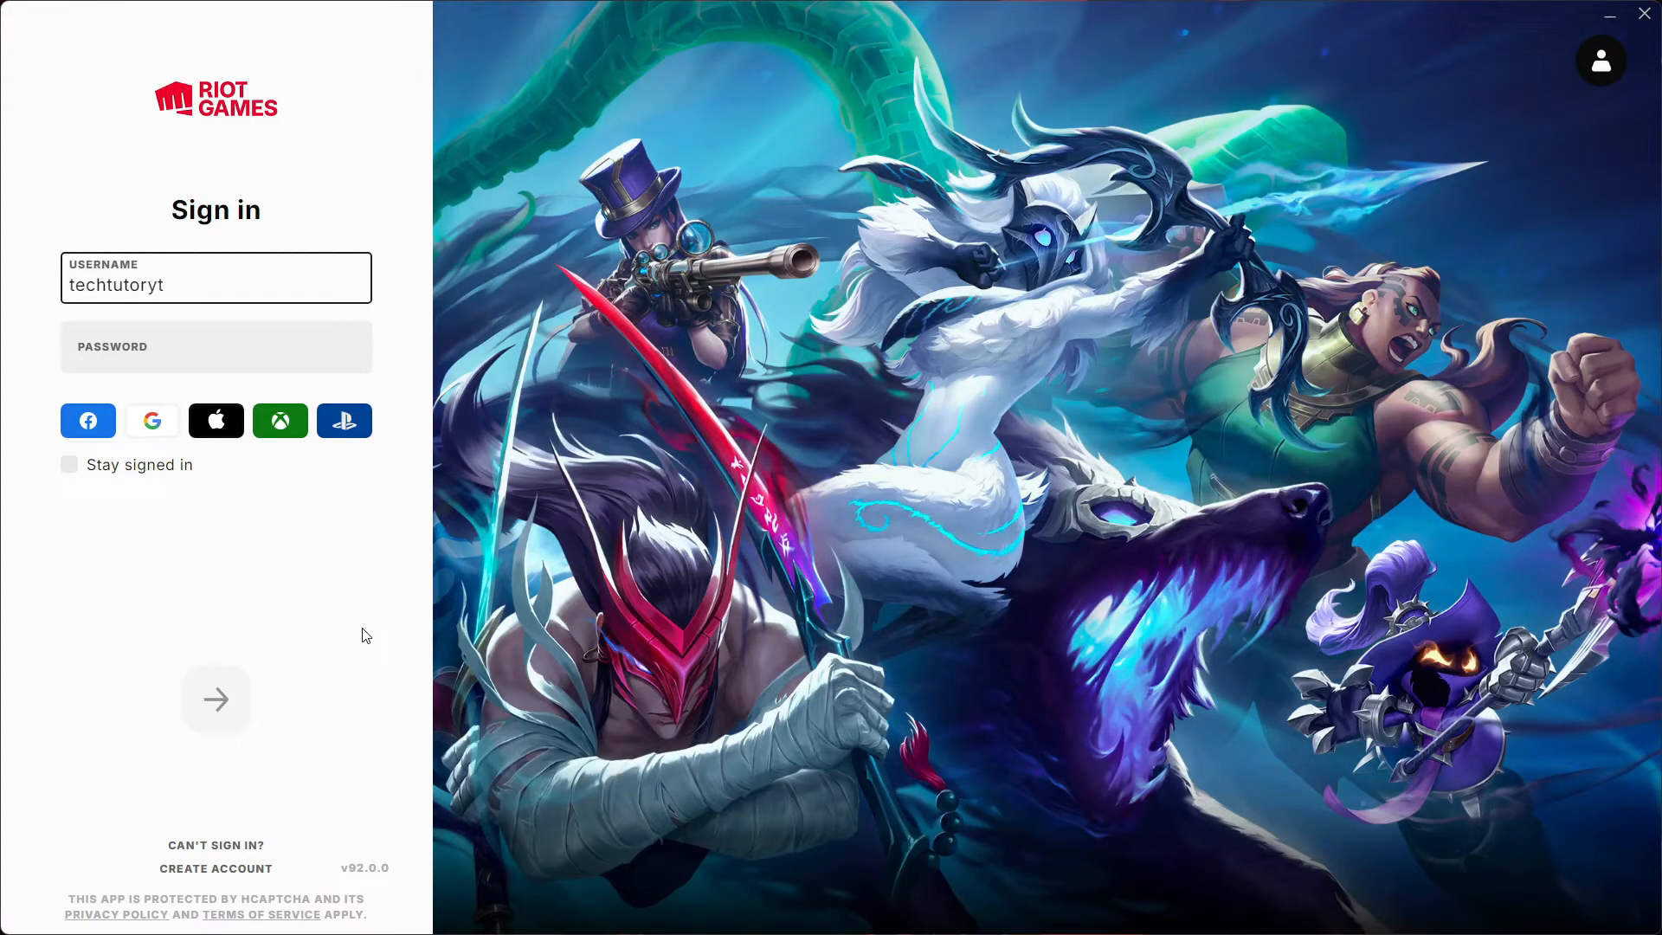
left_click(215, 699)
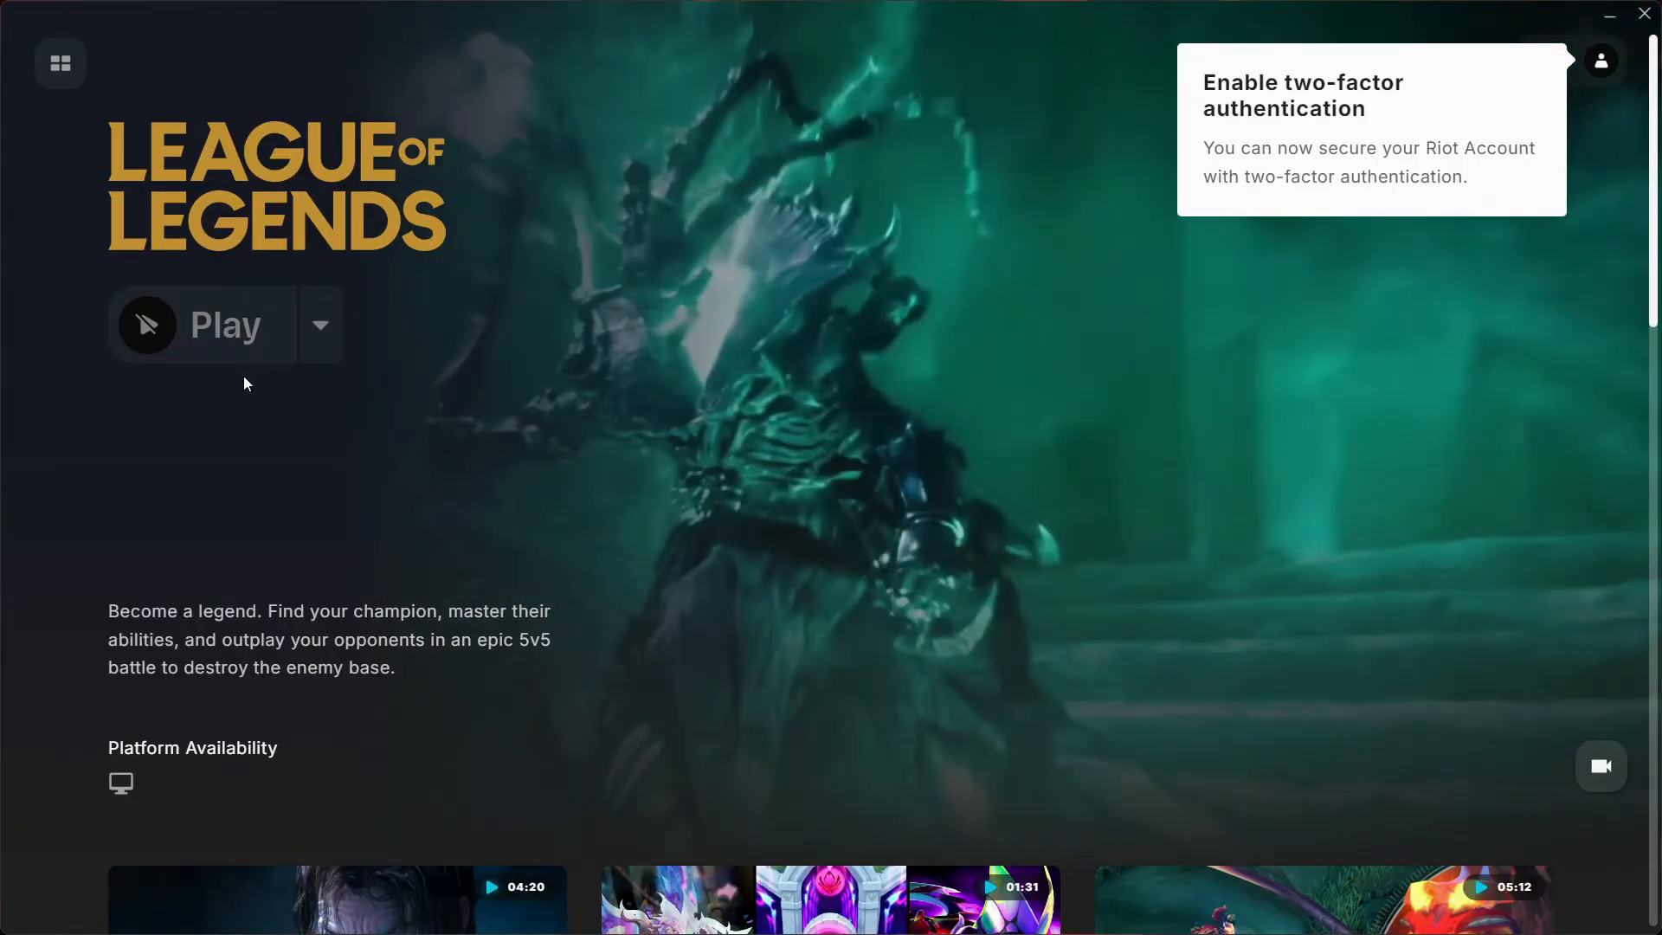
left_click(1609, 14)
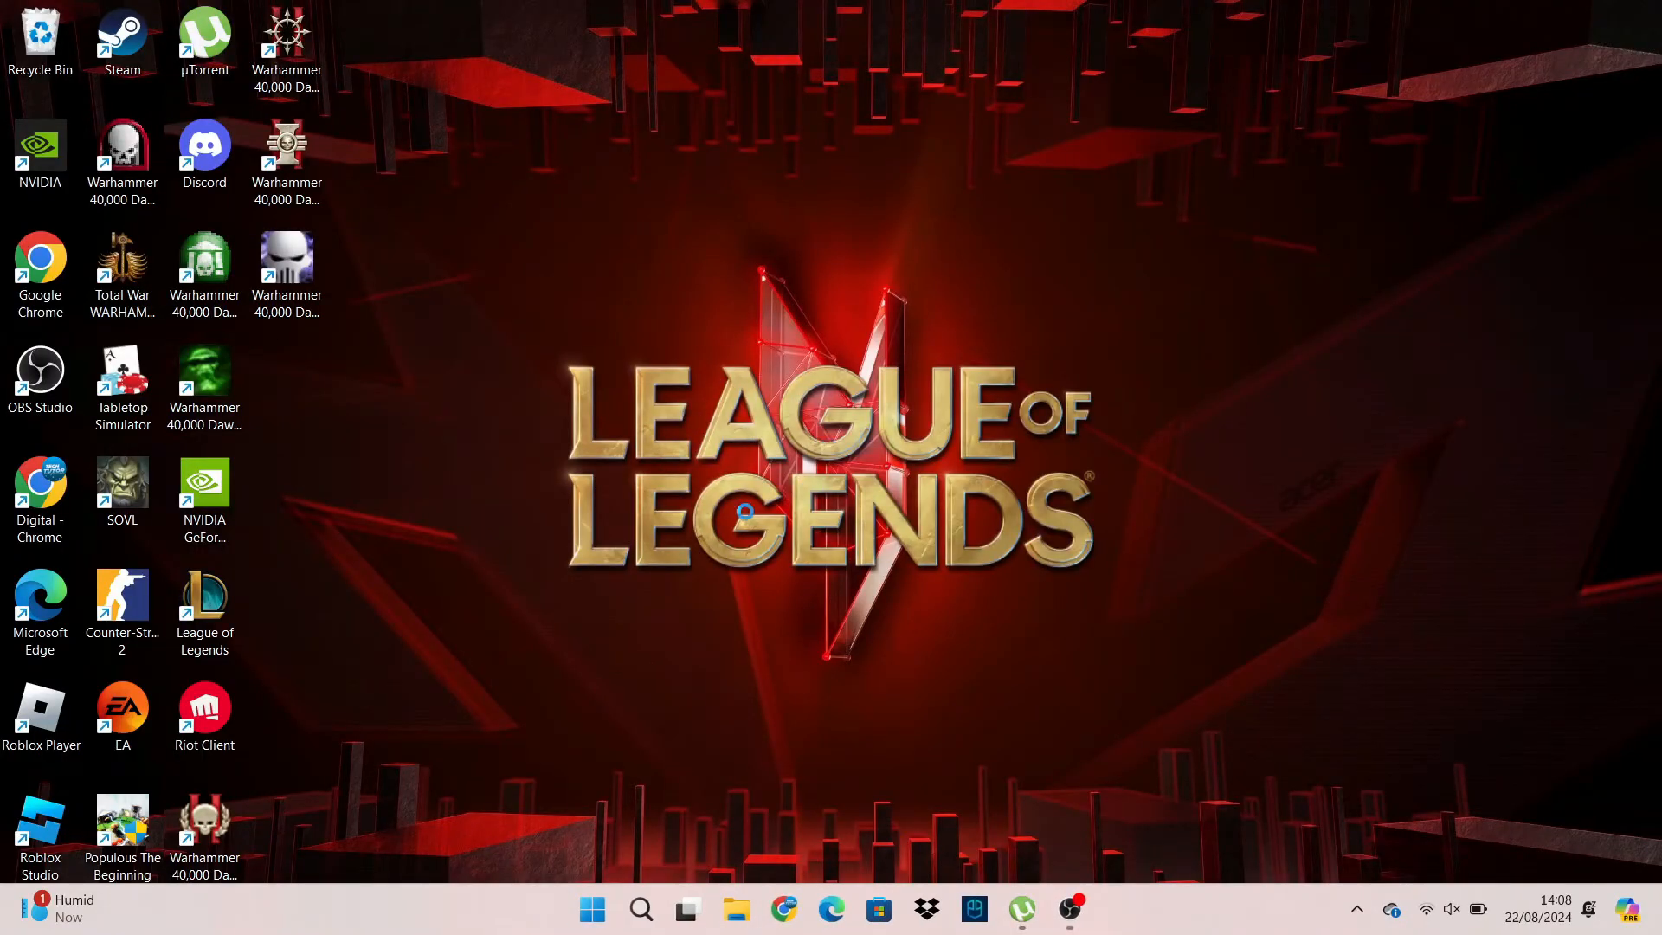
mouse_move(642, 462)
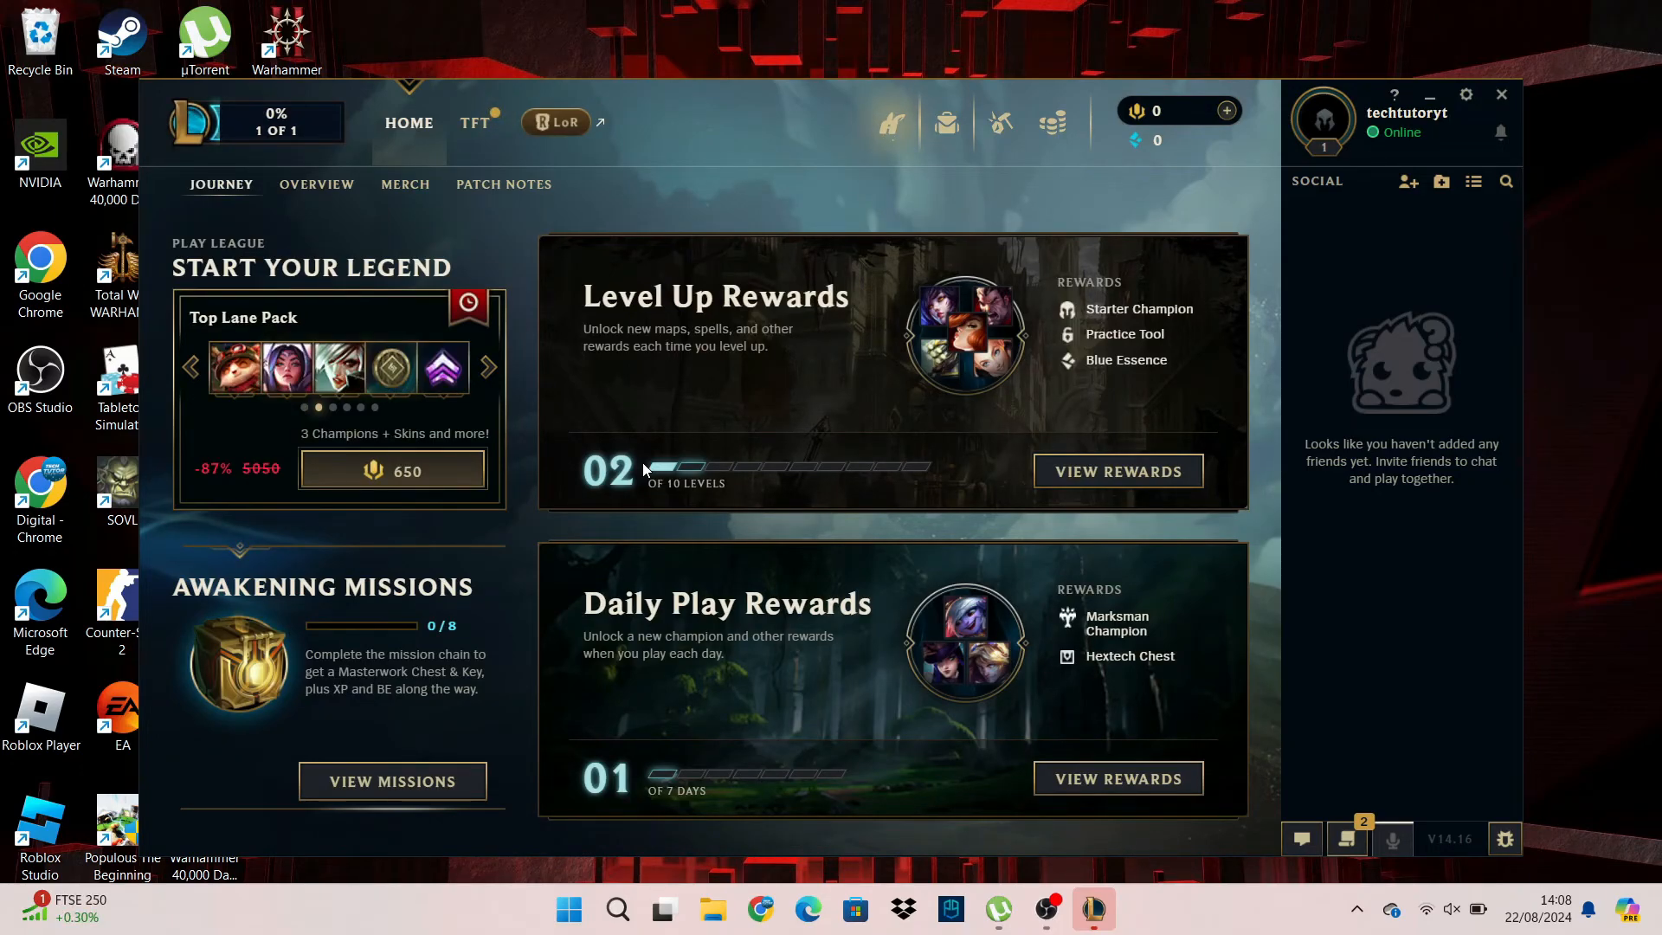
Click through the League client until the Home screen shows with no critical error.
left_click(486, 365)
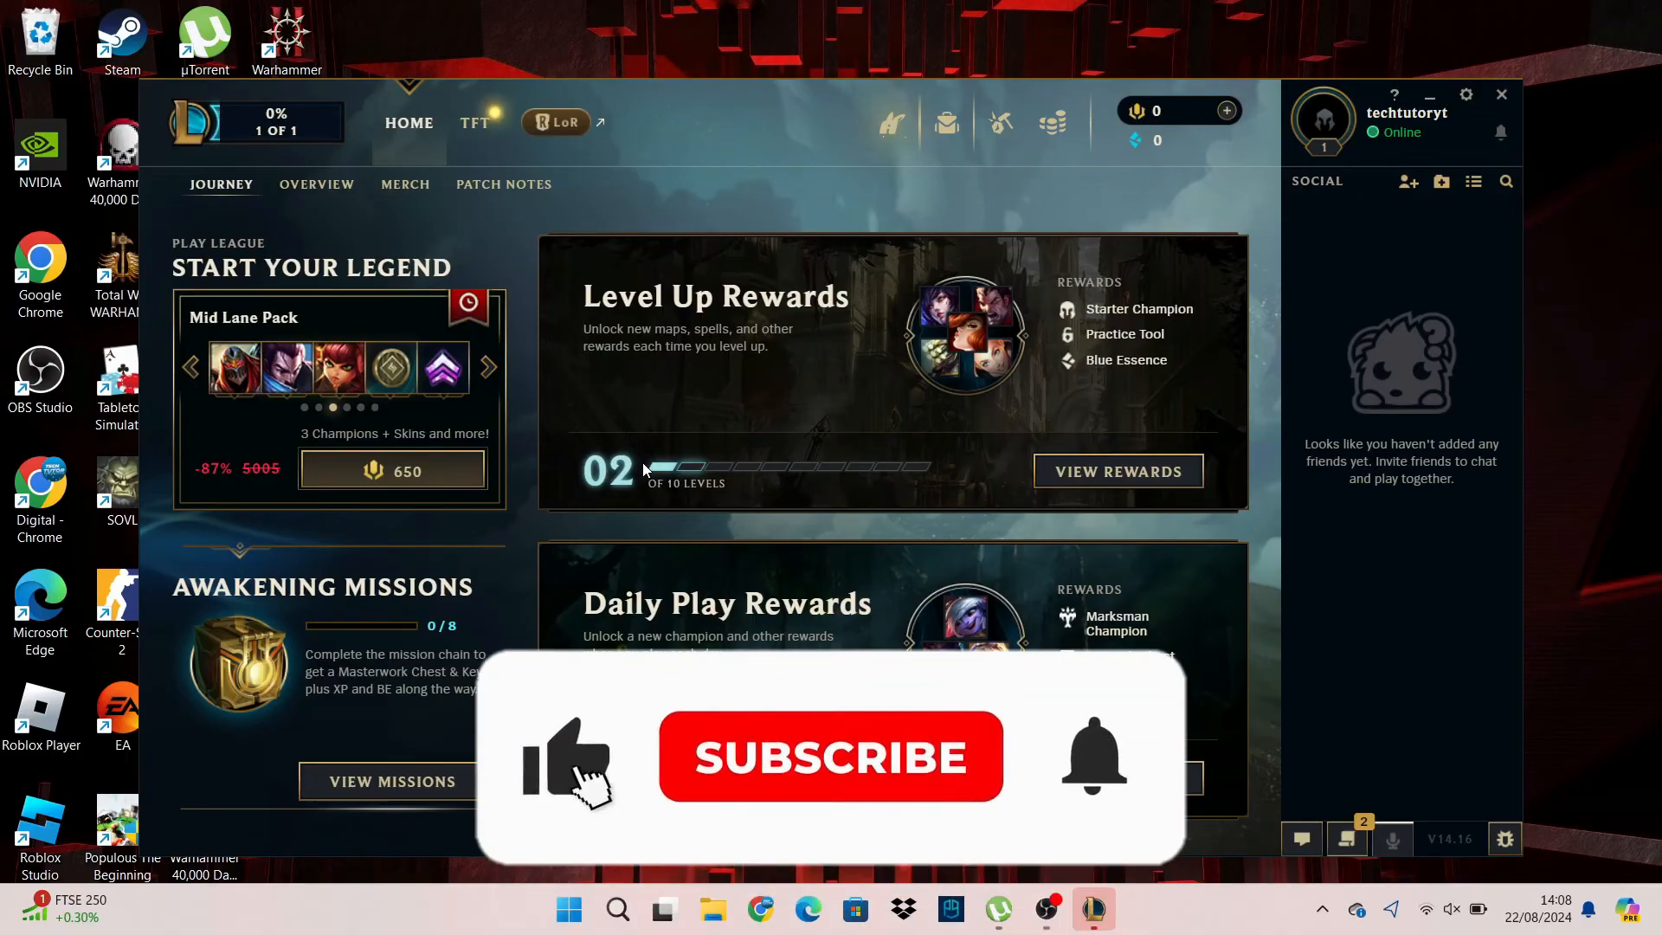
left_click(830, 757)
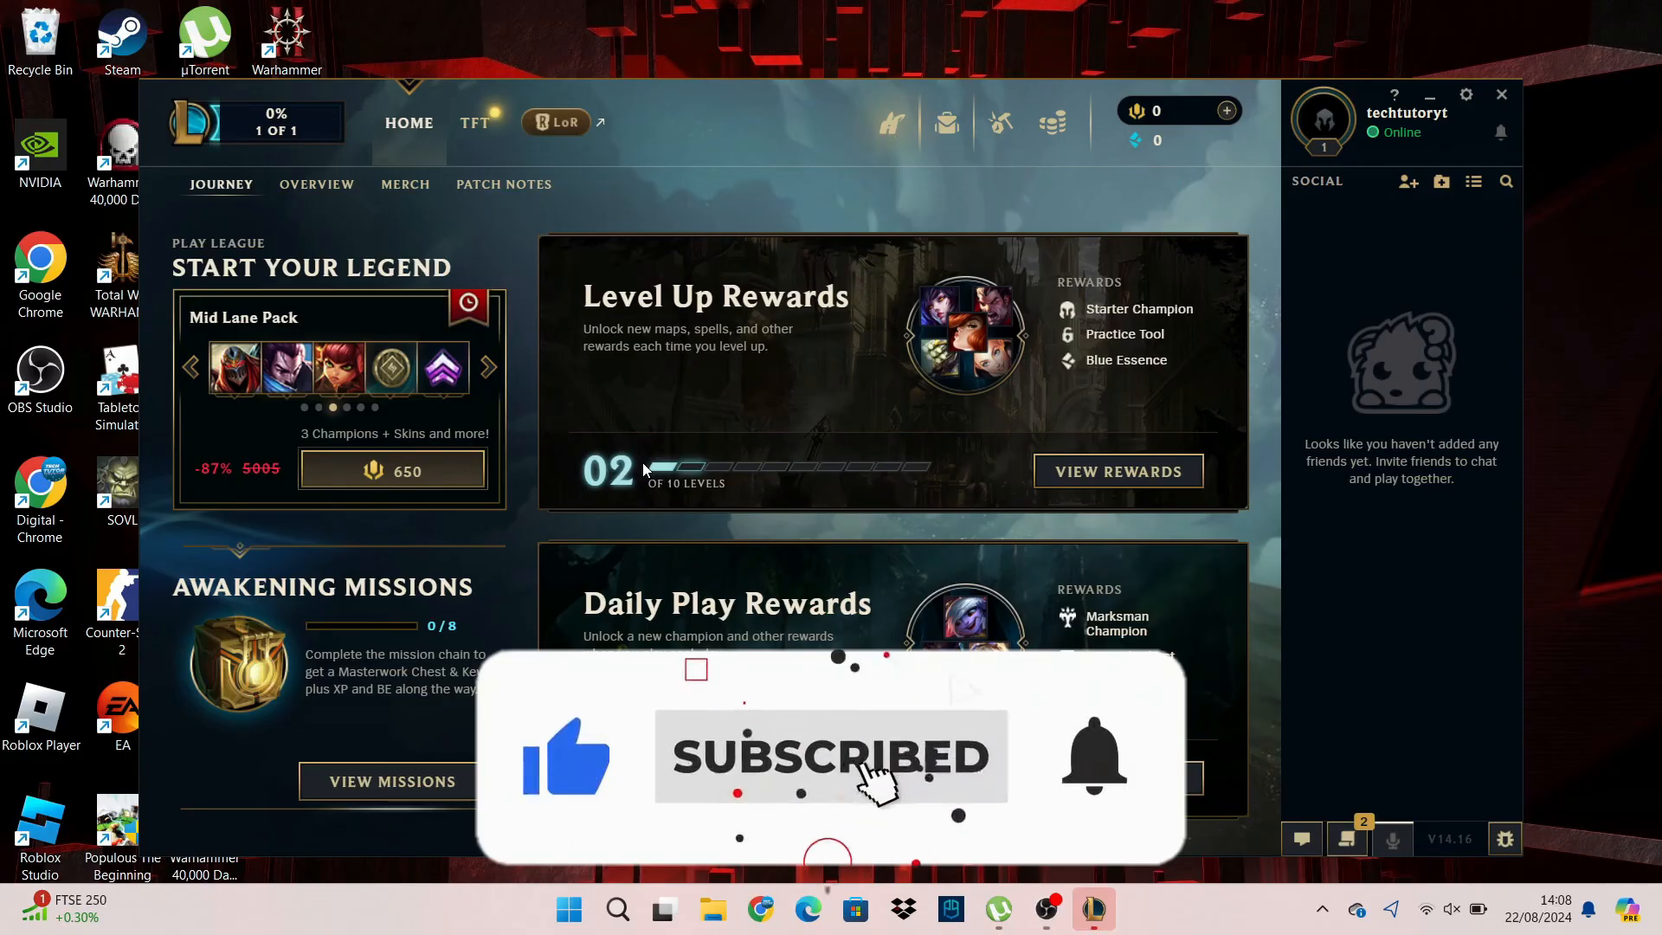